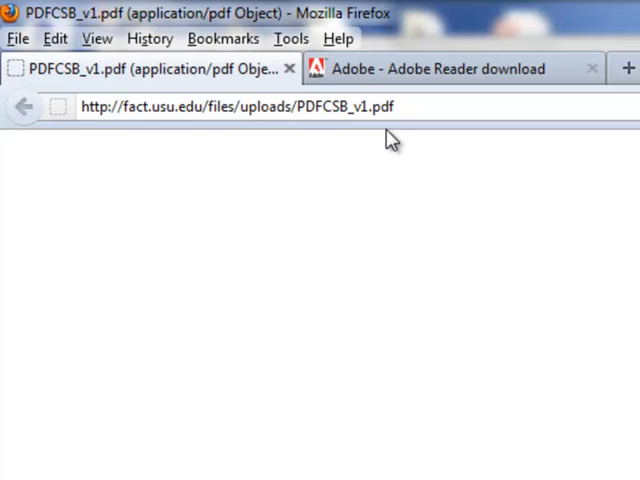
Show Firefox's Downloads list, where the PDFCSB_v1 course schedule PDF appears.
{"action": "left_click", "coordinate": [390, 107]}
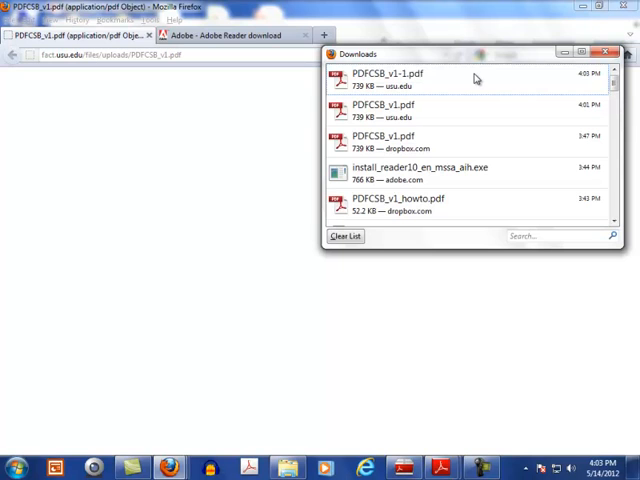
Open PDFCSB_v1-1.pdf from the Downloads list in Adobe Reader.
{"action": "double_click", "coordinate": [387, 77]}
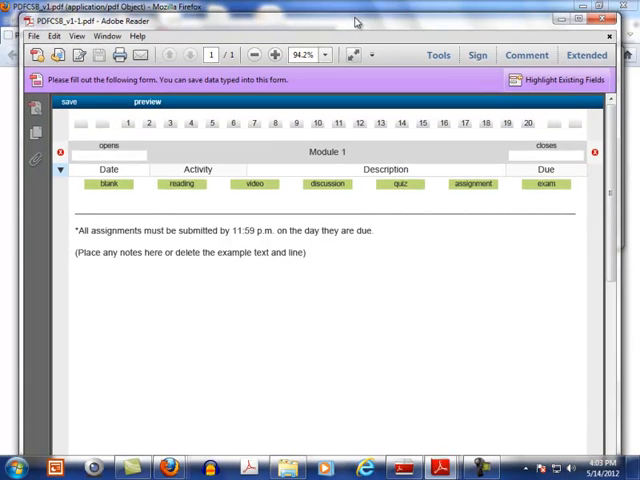
{"action": "mouse_move", "coordinate": [10, 157]}
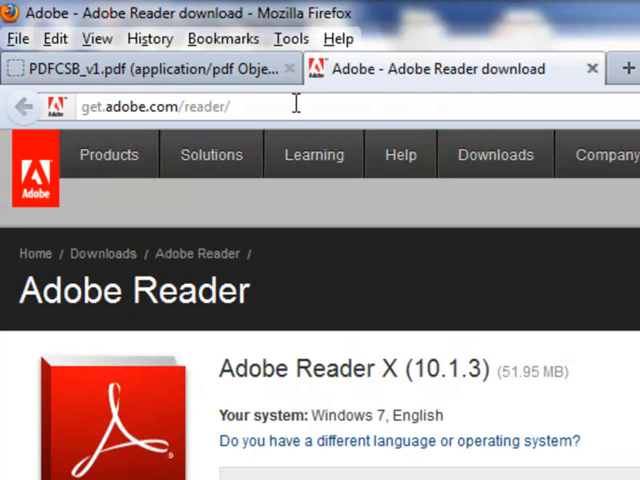
{"action": "mouse_move", "coordinate": [308, 107]}
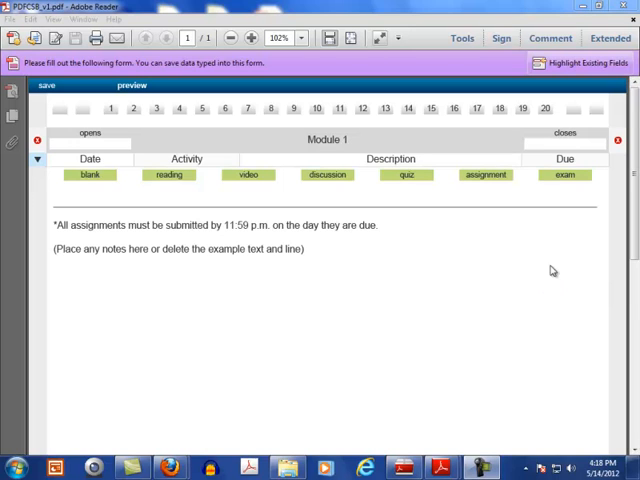
{"action": "mouse_move", "coordinate": [533, 278]}
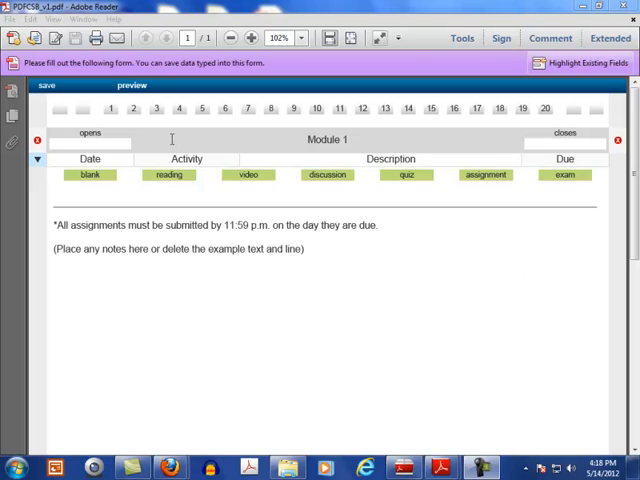
{"action": "mouse_move", "coordinate": [132, 109]}
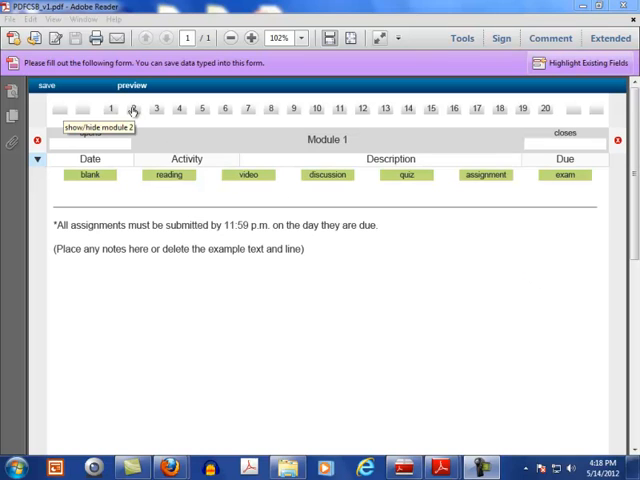
Reveal the additional module sections using the numbered module bar.
{"action": "left_click", "coordinate": [155, 109]}
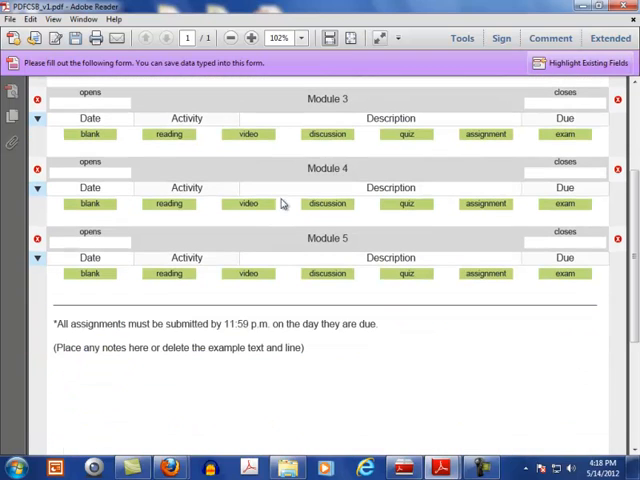
{"action": "mouse_move", "coordinate": [304, 281]}
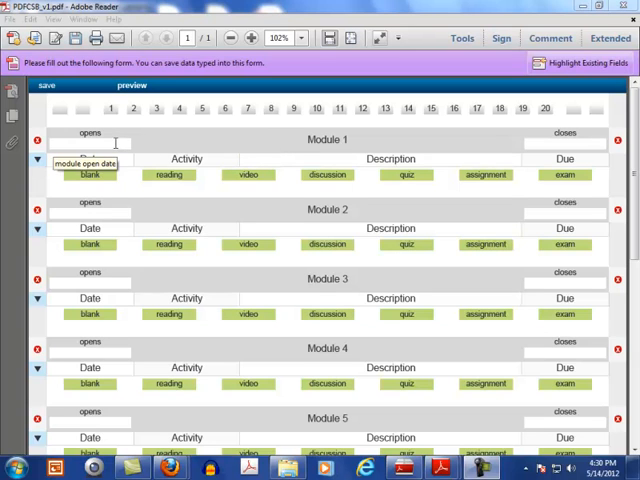
Set Module 1's opening date to August 27 and fill its closing date.
{"action": "left_click", "coordinate": [115, 143]}
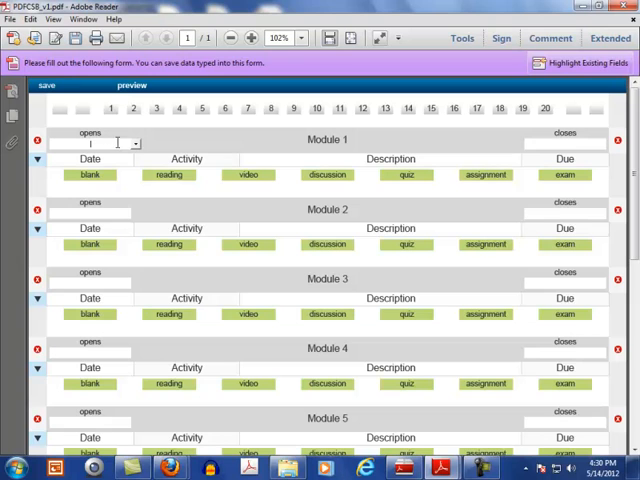
{"action": "left_click", "coordinate": [90, 143]}
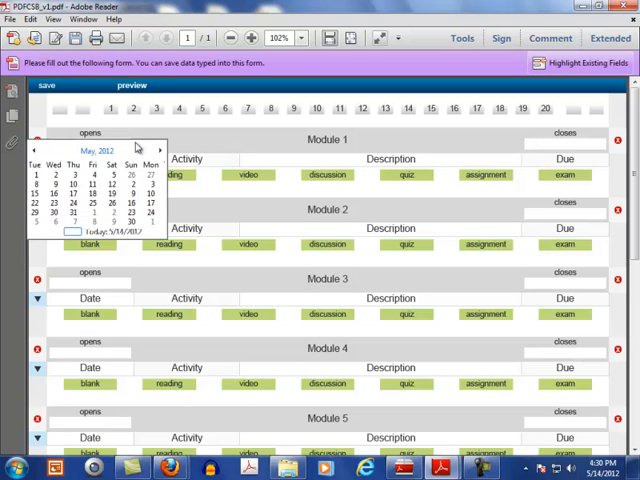
{"action": "left_click", "coordinate": [158, 150]}
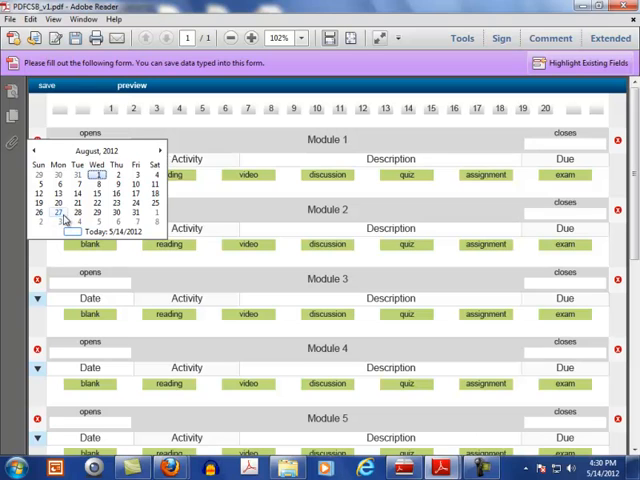
{"action": "left_click", "coordinate": [71, 212]}
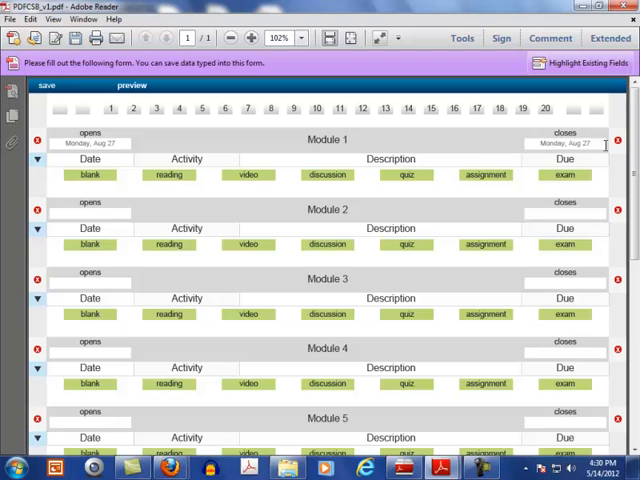
{"action": "left_click", "coordinate": [570, 144]}
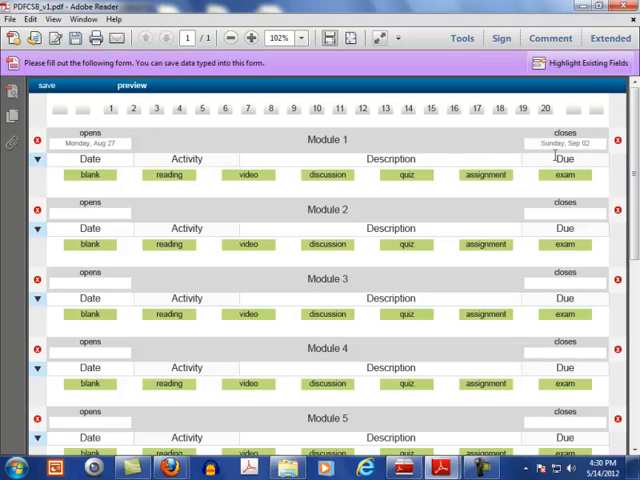
{"action": "mouse_move", "coordinate": [485, 175]}
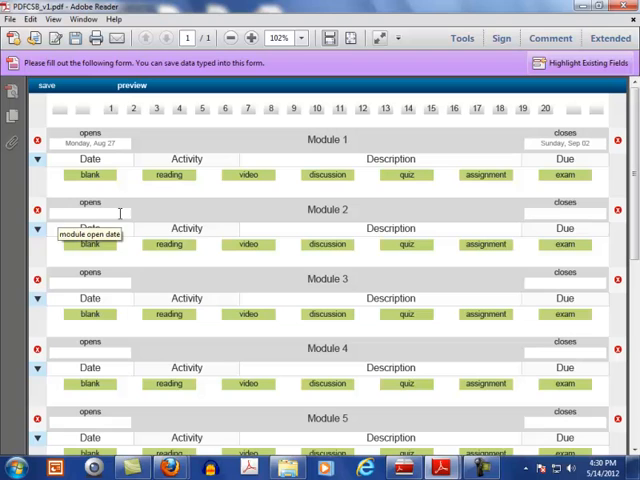
Set Module 2 to open September 3 and Module 3 to open September 10.
{"action": "left_click", "coordinate": [90, 213]}
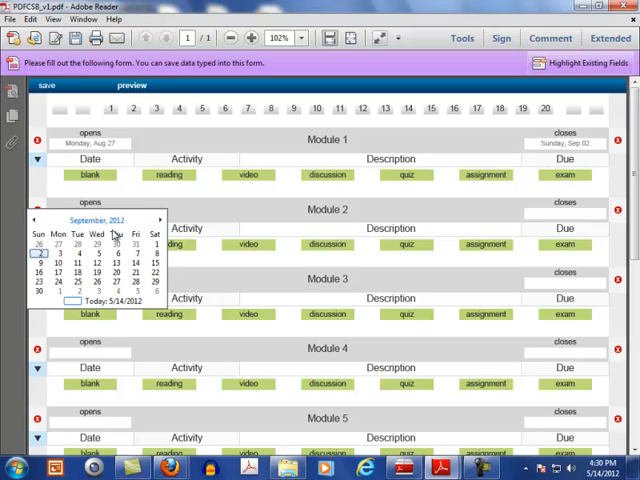
{"action": "left_click", "coordinate": [37, 254]}
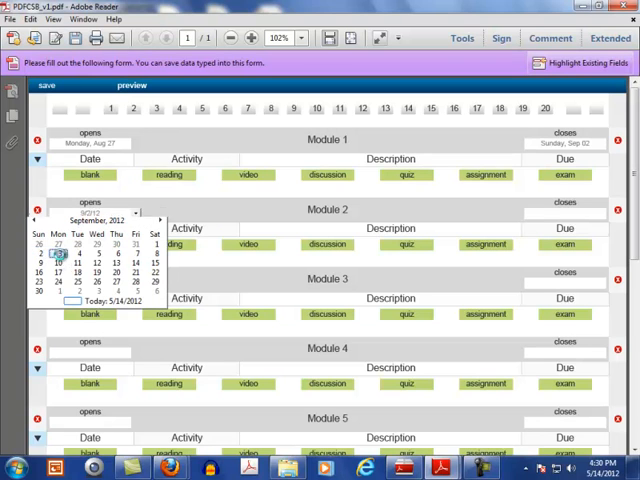
{"action": "left_click", "coordinate": [77, 263]}
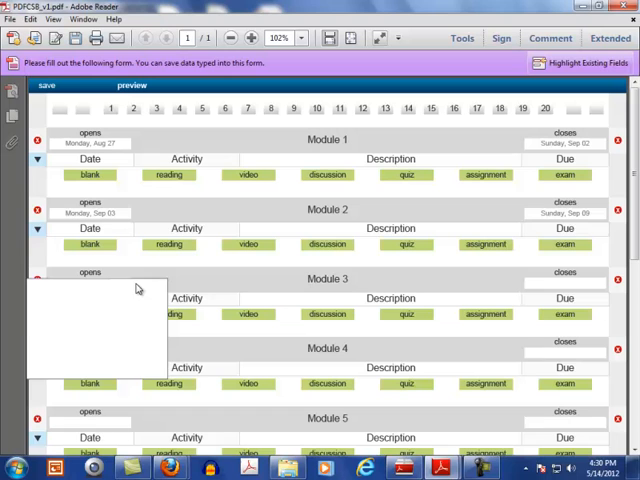
{"action": "left_click", "coordinate": [90, 283]}
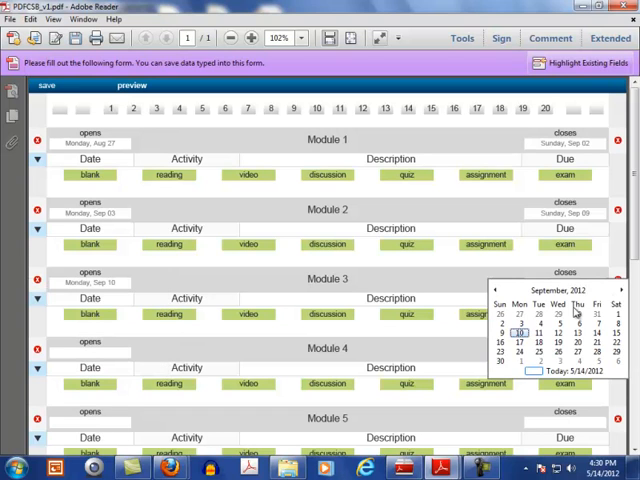
{"action": "scroll", "scroll_direction": "down", "scroll_amount": 3}
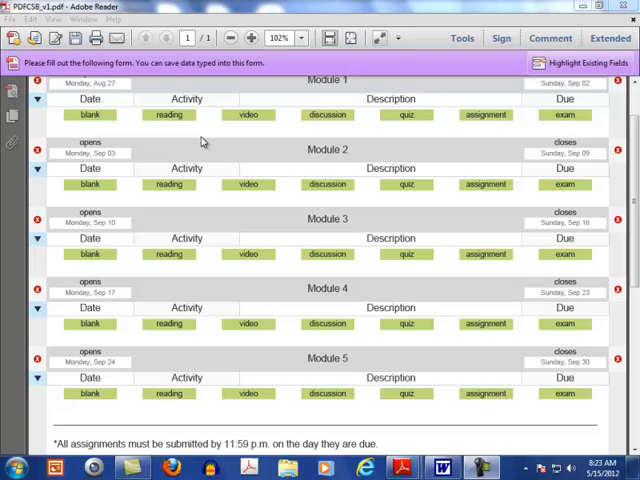
{"action": "mouse_move", "coordinate": [200, 140]}
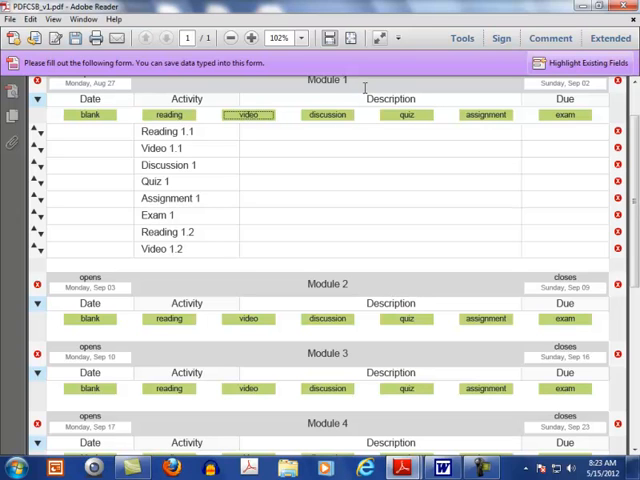
{"action": "mouse_move", "coordinate": [296, 212]}
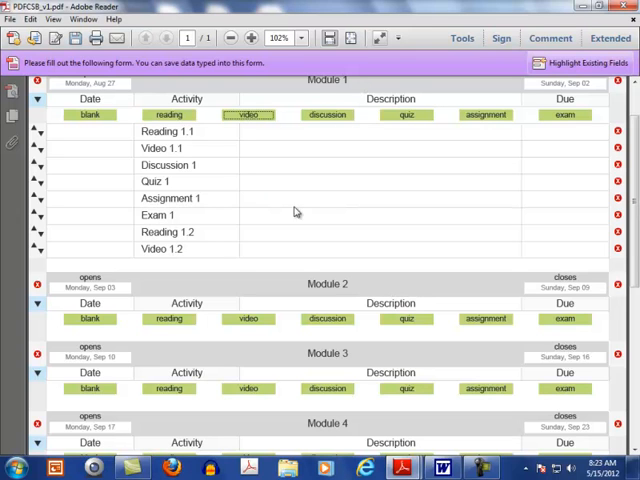
{"action": "mouse_move", "coordinate": [215, 162]}
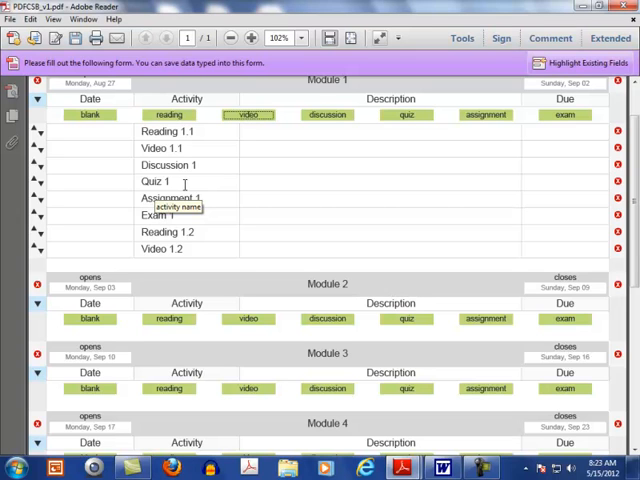
{"action": "mouse_move", "coordinate": [319, 368]}
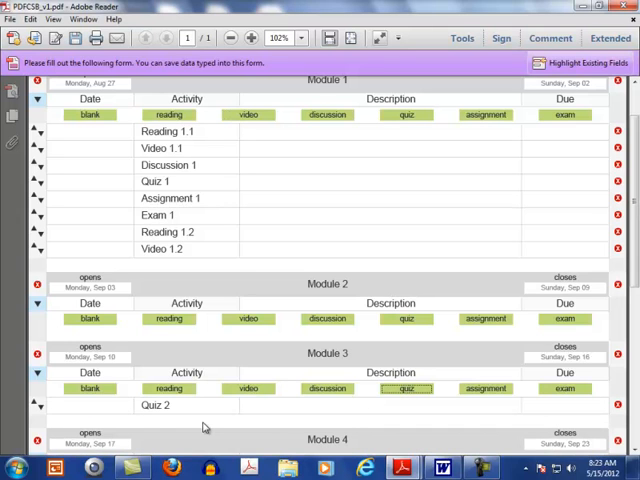
{"action": "mouse_move", "coordinate": [200, 408]}
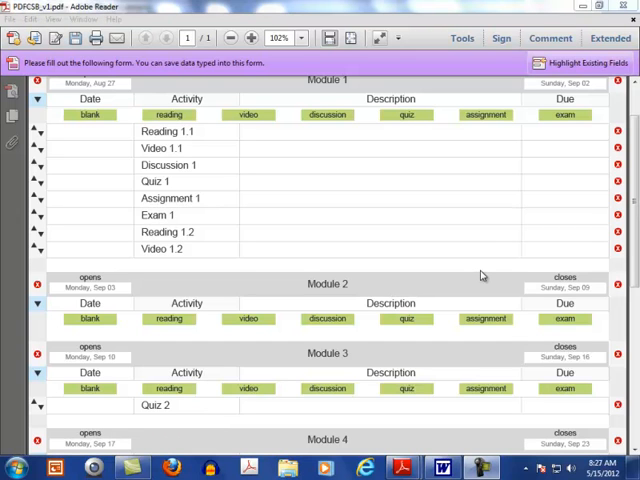
{"action": "mouse_move", "coordinate": [482, 276]}
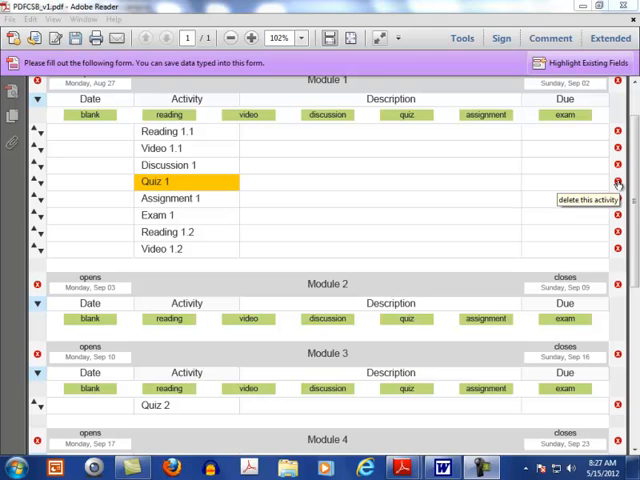
Delete Quiz 1 after dismissing the warning, and type 'Lab' into a new Module 1 row.
{"action": "left_click", "coordinate": [618, 181]}
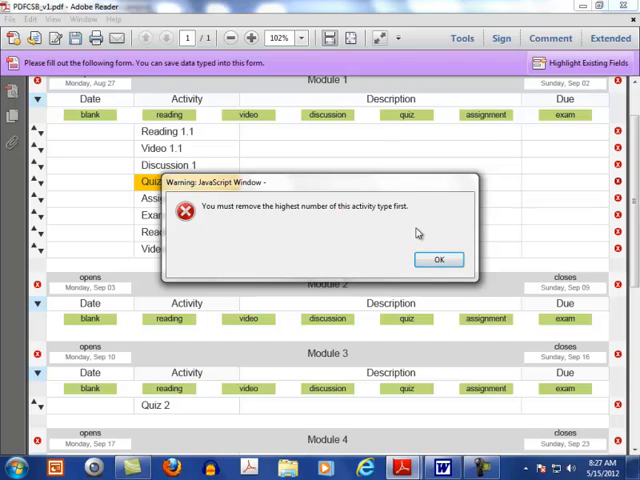
{"action": "mouse_move", "coordinate": [422, 229]}
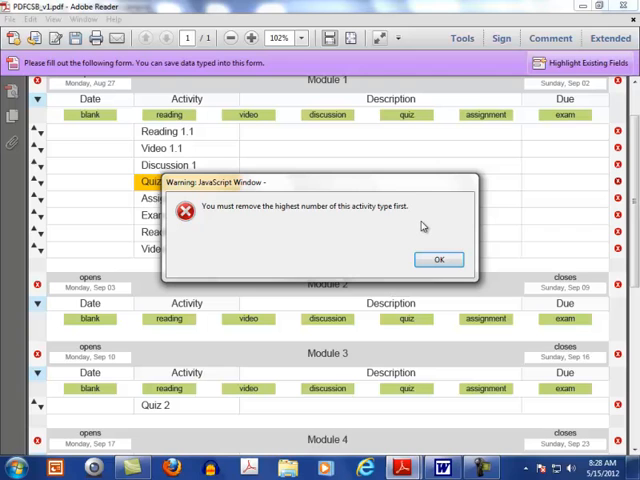
{"action": "mouse_move", "coordinate": [438, 260]}
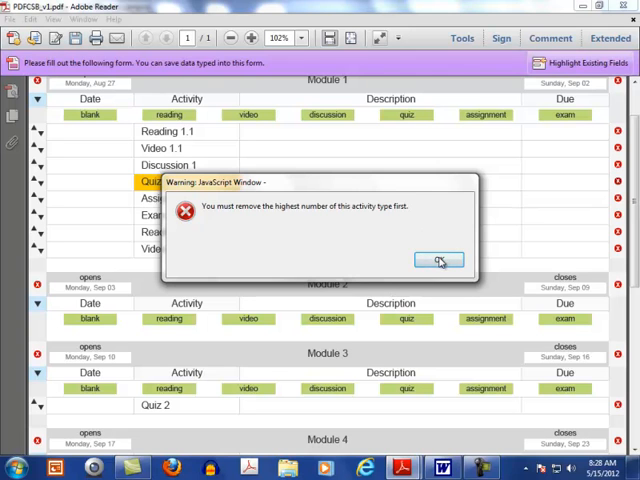
{"action": "left_click", "coordinate": [438, 260]}
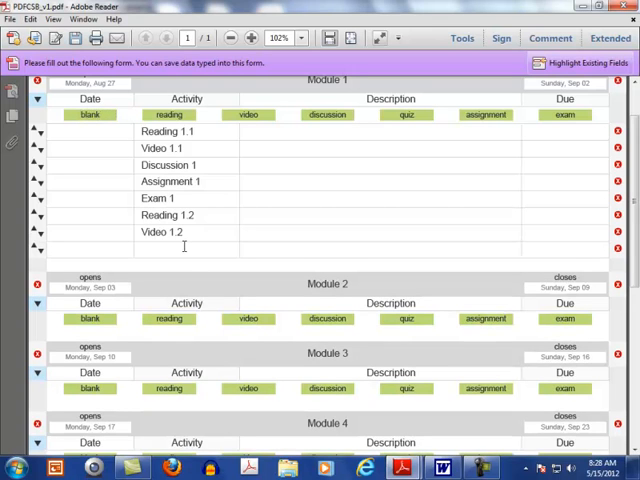
{"action": "type", "text": "Lab"}
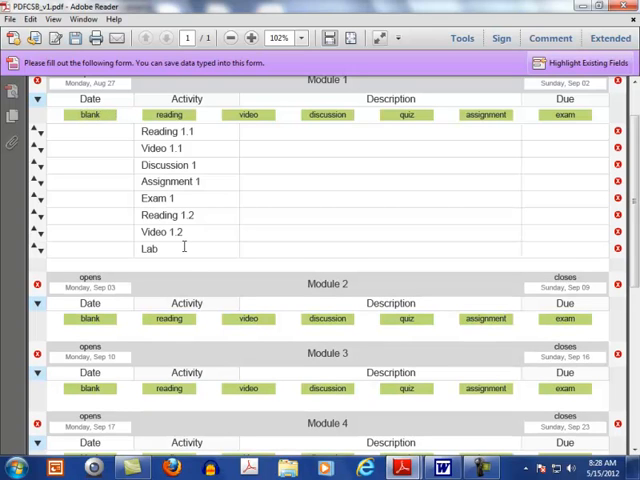
Enter Lab 1 and Quiz 1 as Module 1 activities, moving Quiz 1 above Exam 1.
{"action": "type", "text": "1"}
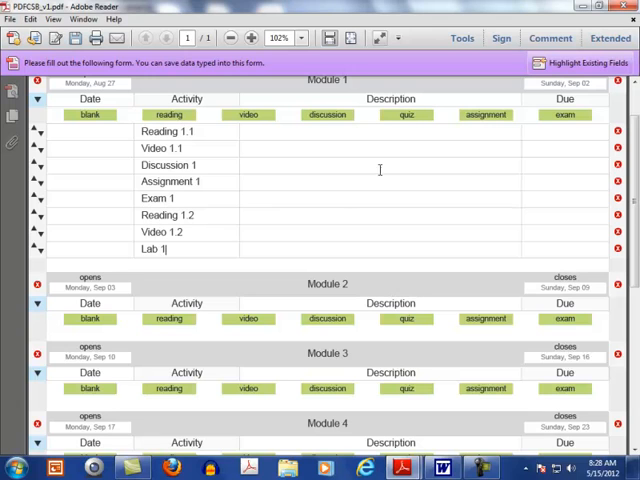
{"action": "type", "text": "Quiz 1"}
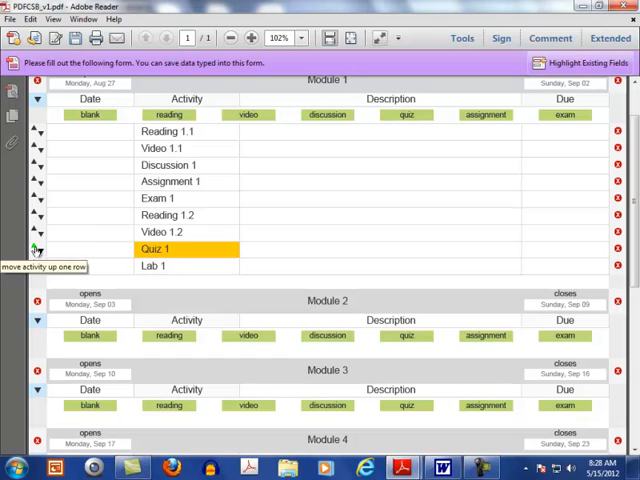
{"action": "left_click", "coordinate": [39, 249]}
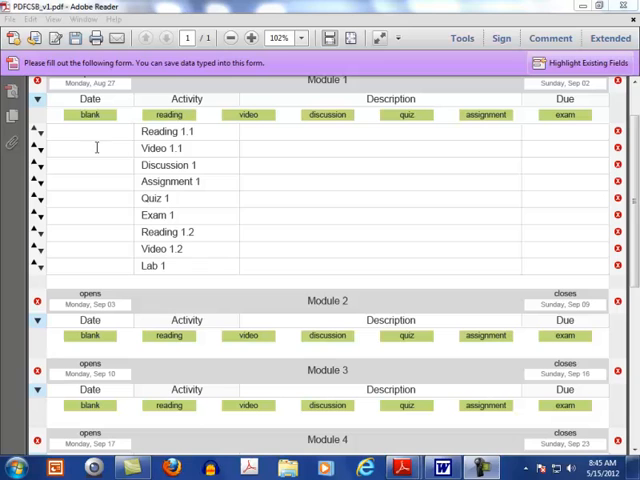
Give Discussion 1 a date of Wednesday, Aug 29 and a due date of Friday, Sep 07.
{"action": "type", "text": "8/27/12"}
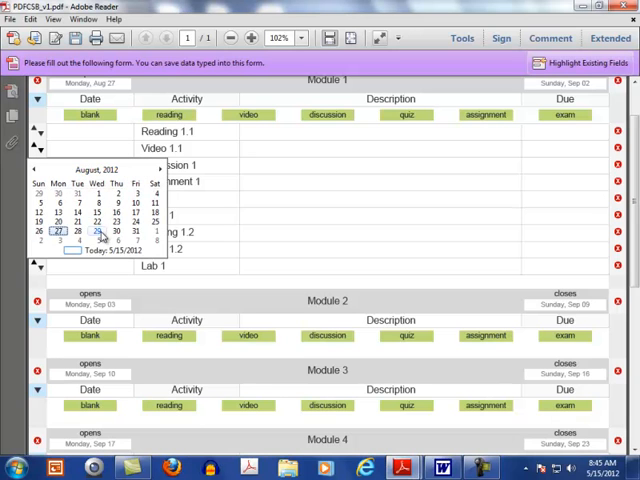
{"action": "left_click", "coordinate": [99, 231]}
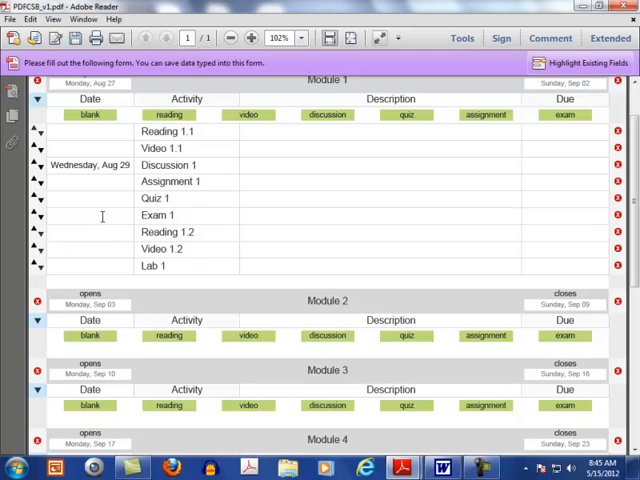
{"action": "mouse_move", "coordinate": [80, 190]}
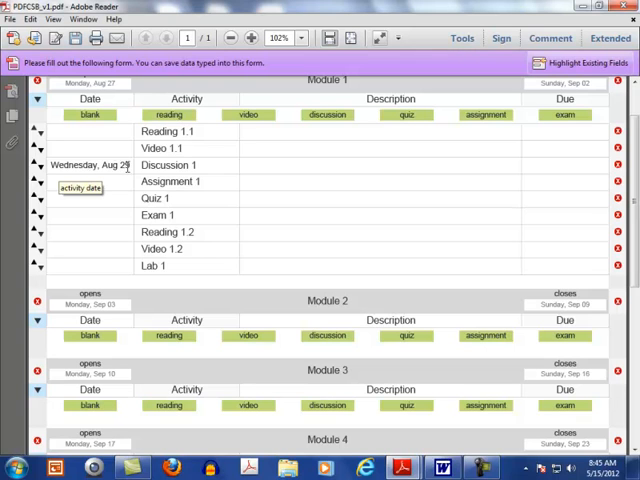
{"action": "type", "text": "9/2/12"}
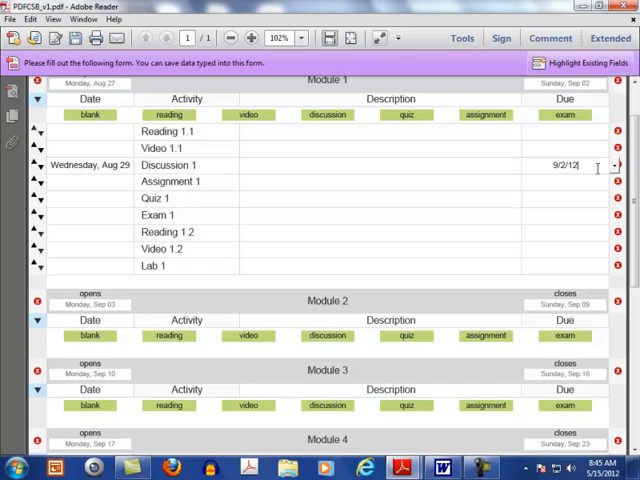
{"action": "left_click", "coordinate": [617, 165]}
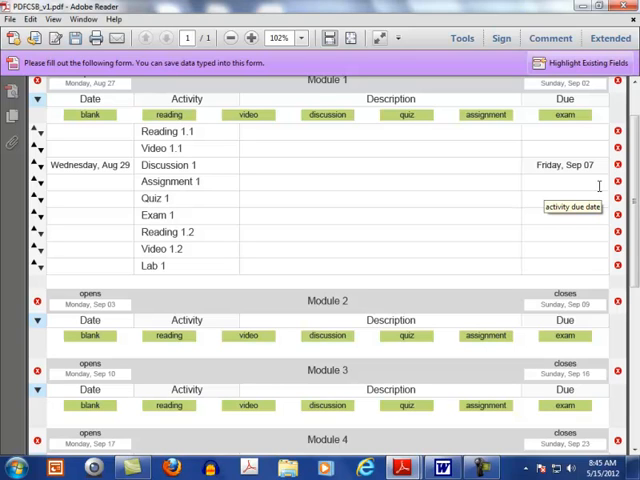
{"action": "mouse_move", "coordinate": [335, 152]}
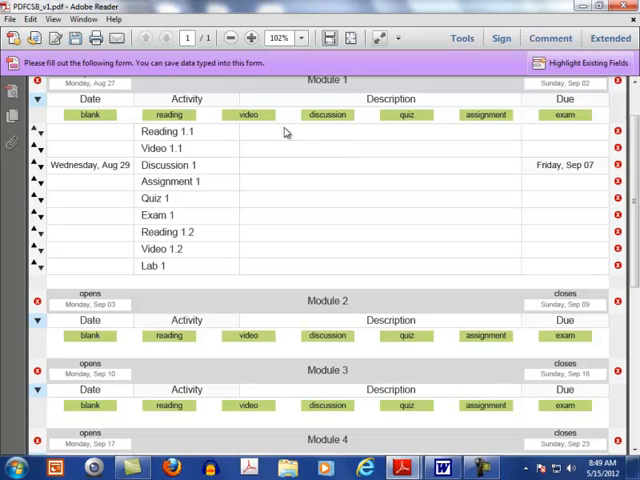
Describe Reading 1.1 as 'Textbook: Chapter 1' and Quiz 1 as no-pressure with unlimited attempts.
{"action": "type", "text": "Textbook: Chapter 1"}
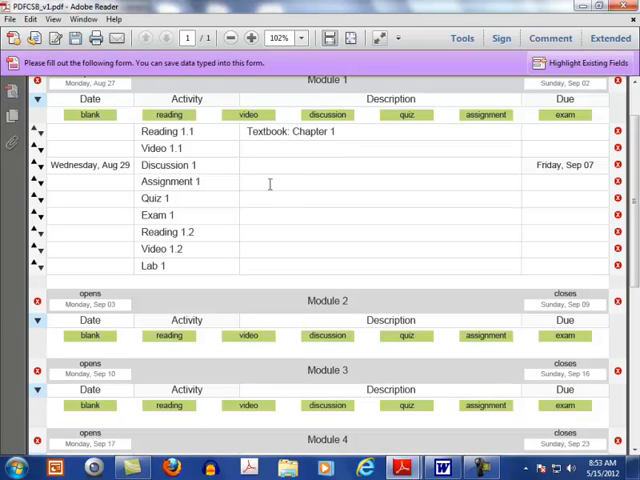
{"action": "mouse_move", "coordinate": [270, 198]}
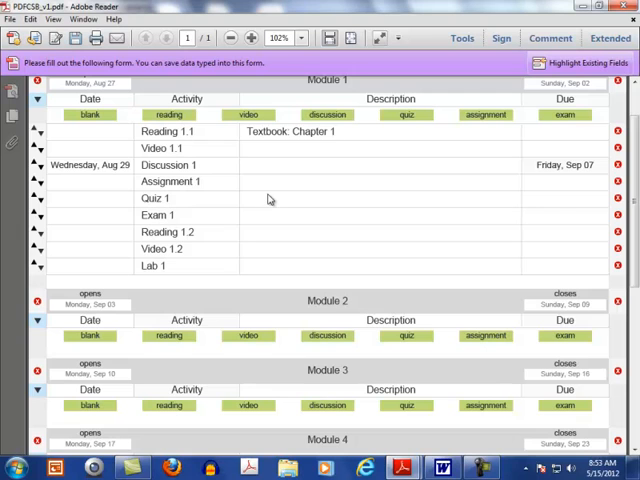
{"action": "type", "text": "quiz points."}
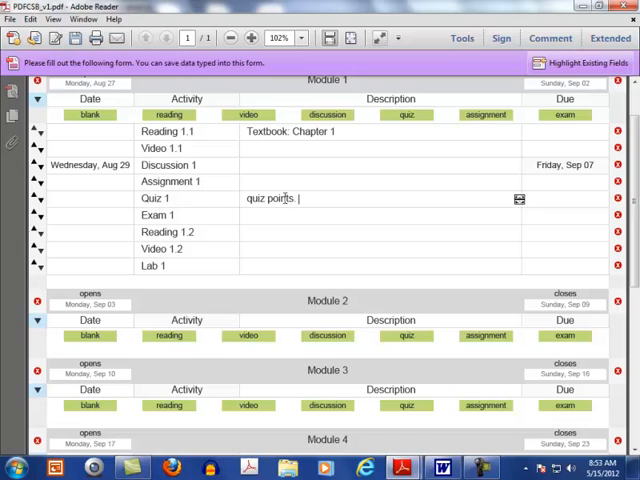
{"action": "type", "text": "All quizzes will be in a \"no-pressure\" format. You will have unlimited attempts to take each quiz (up to the due date), but you must answer ALL questions correctly to qualify for the quiz points."}
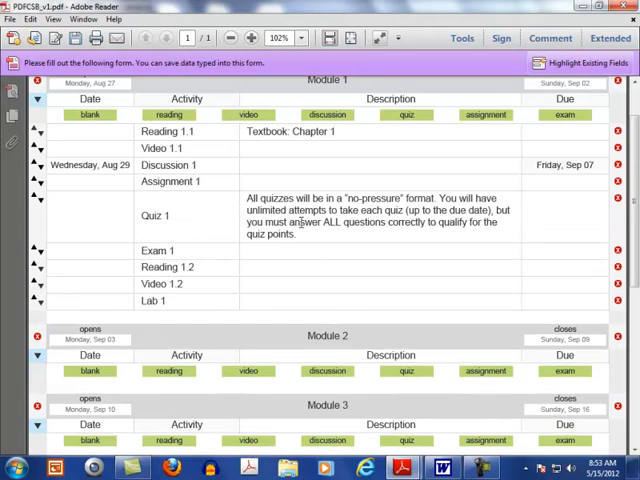
{"action": "mouse_move", "coordinate": [305, 225]}
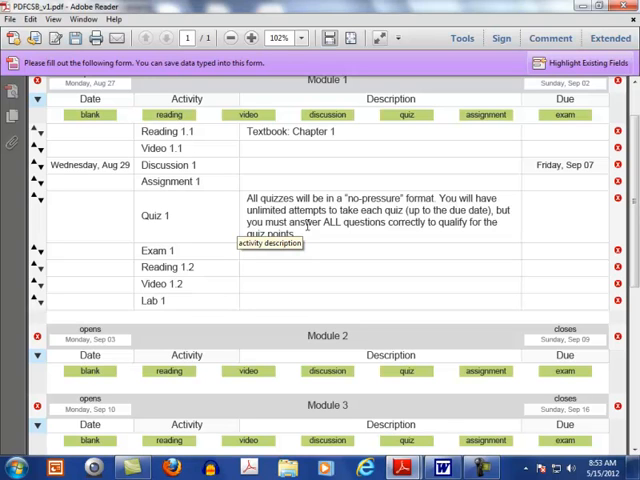
{"action": "mouse_move", "coordinate": [322, 267]}
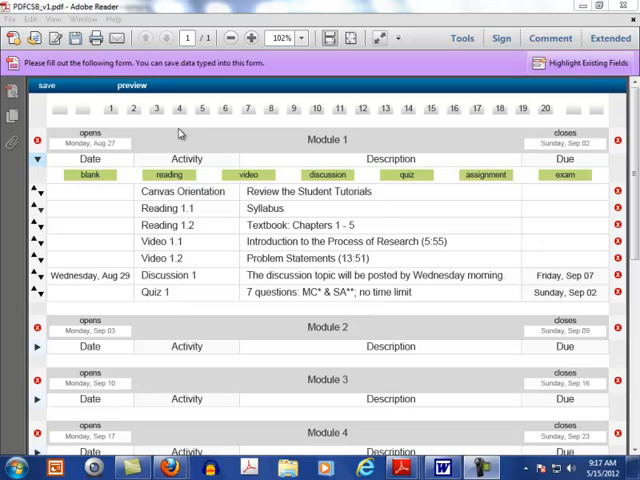
{"action": "mouse_move", "coordinate": [133, 86]}
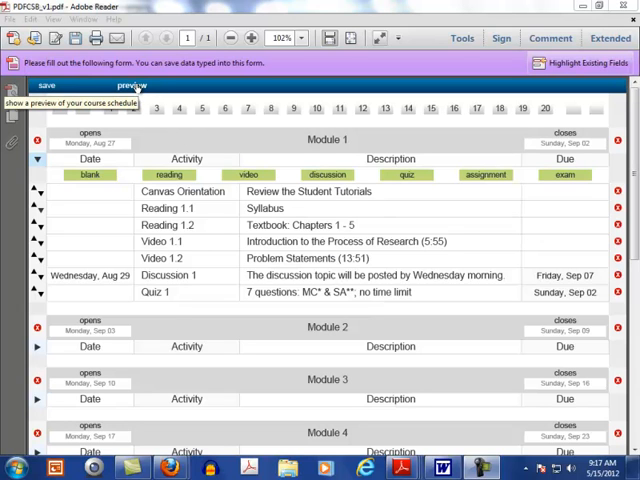
Preview the schedule and append ': Introduction' to the Module 1 title.
{"action": "left_click", "coordinate": [133, 85]}
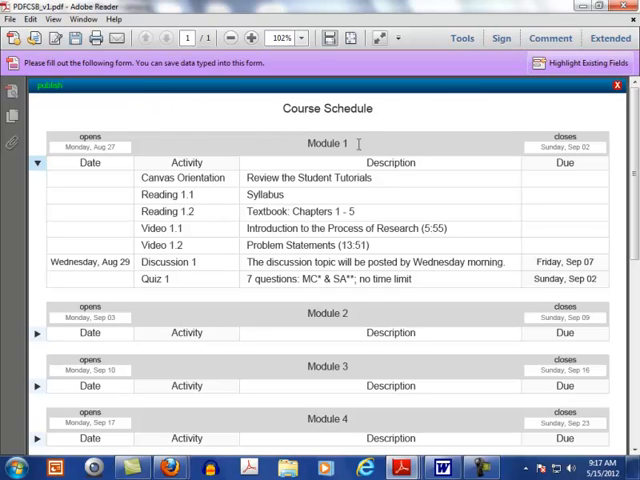
{"action": "left_click", "coordinate": [350, 143]}
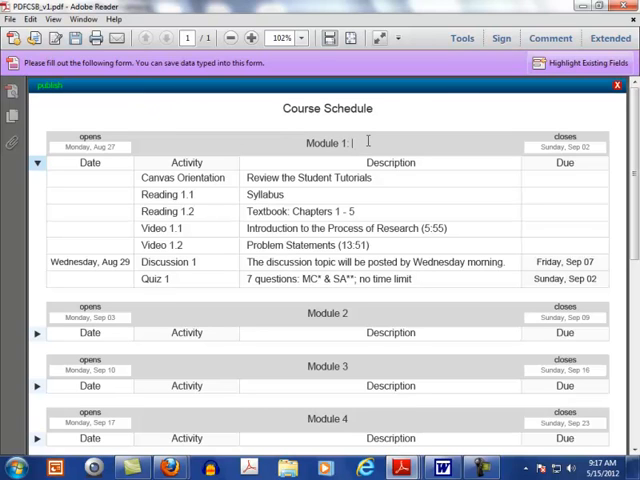
{"action": "type", "text": "Introduction"}
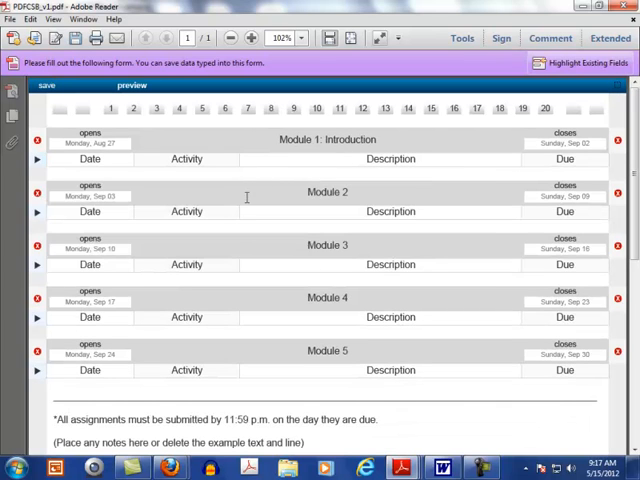
{"action": "mouse_move", "coordinate": [249, 185]}
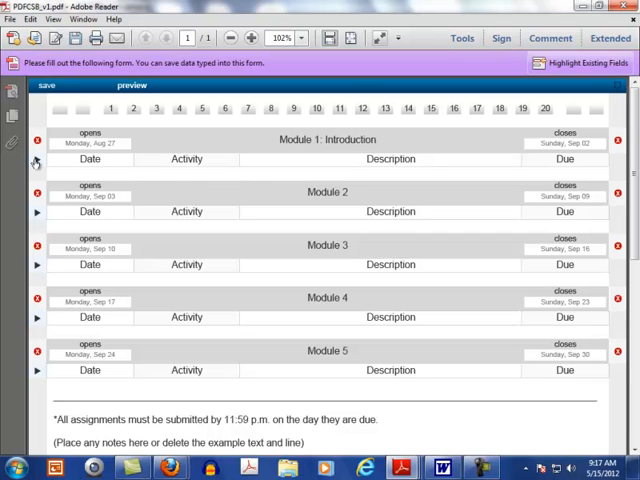
Expand Module 1's activity rows in the opened Example.pdf.
{"action": "left_click", "coordinate": [37, 160]}
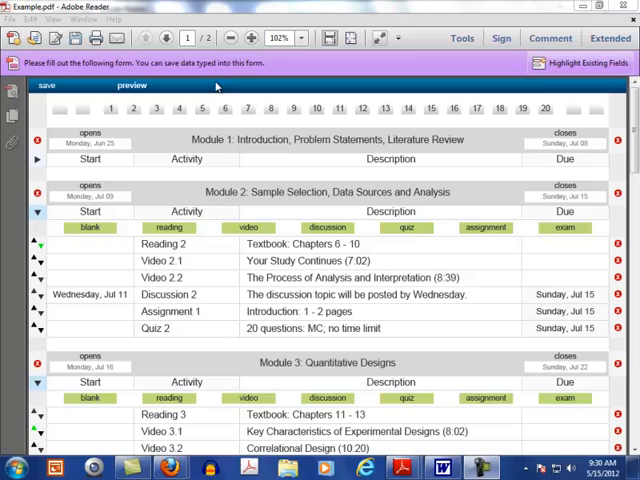
{"action": "left_click", "coordinate": [132, 85]}
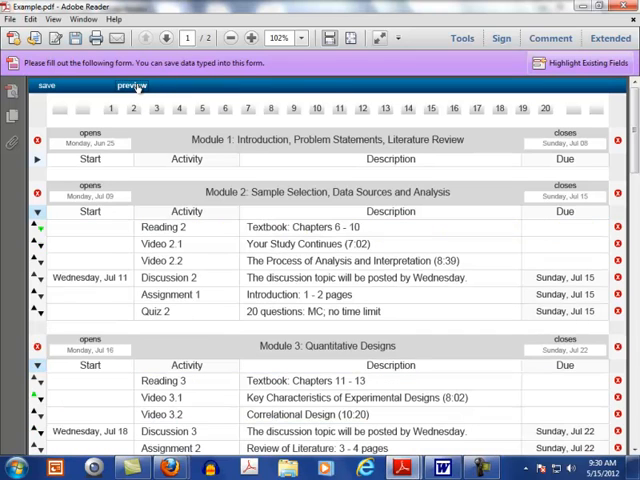
{"action": "left_click", "coordinate": [133, 86]}
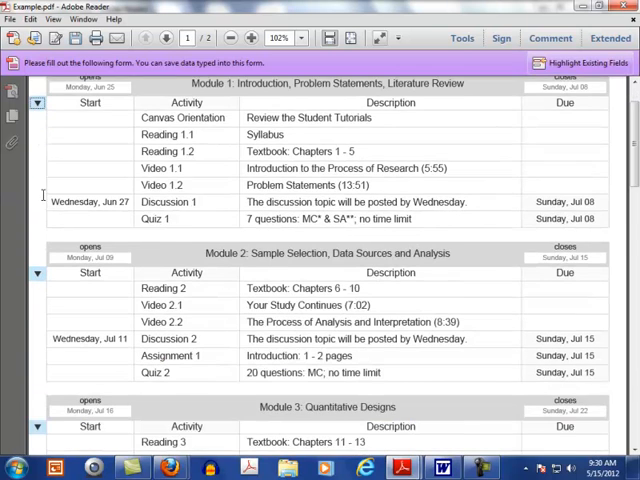
{"action": "scroll", "scroll_direction": "down", "scroll_amount": 3}
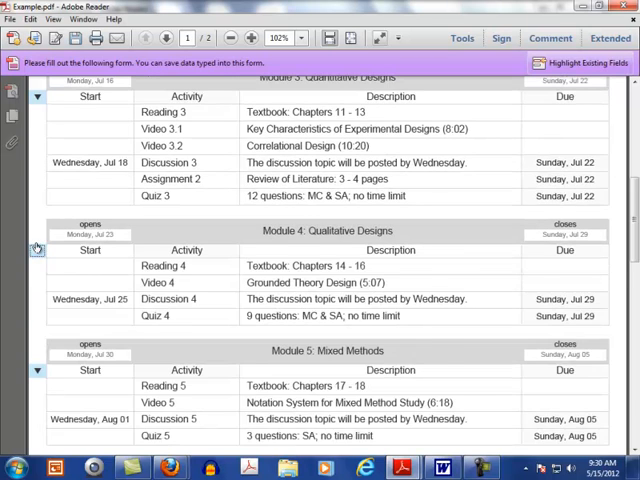
{"action": "scroll", "scroll_direction": "down", "scroll_amount": 3}
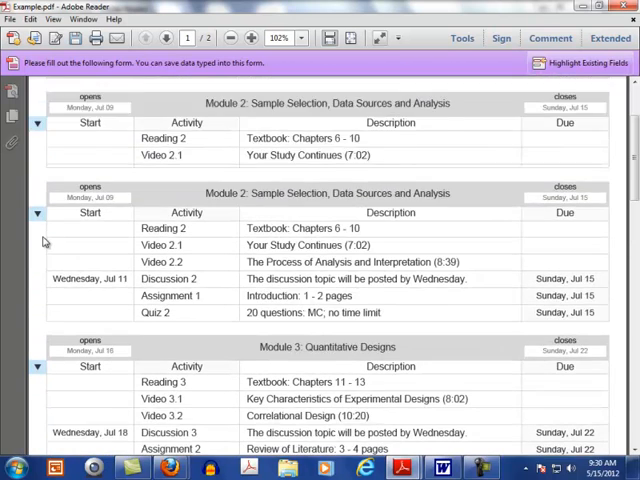
{"action": "scroll", "scroll_direction": "up", "scroll_amount": 3}
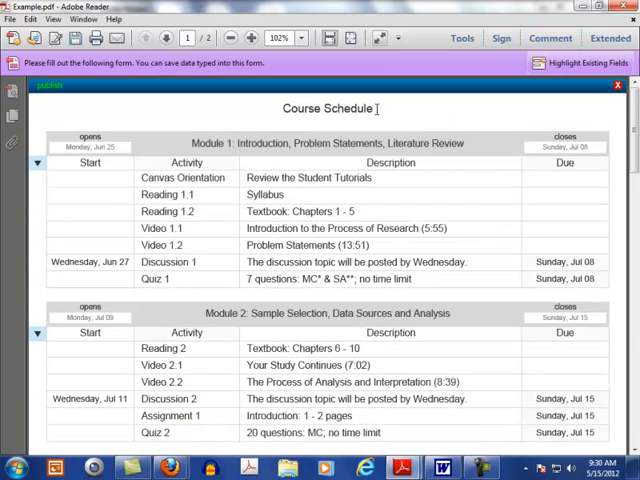
{"action": "double_click", "coordinate": [327, 108]}
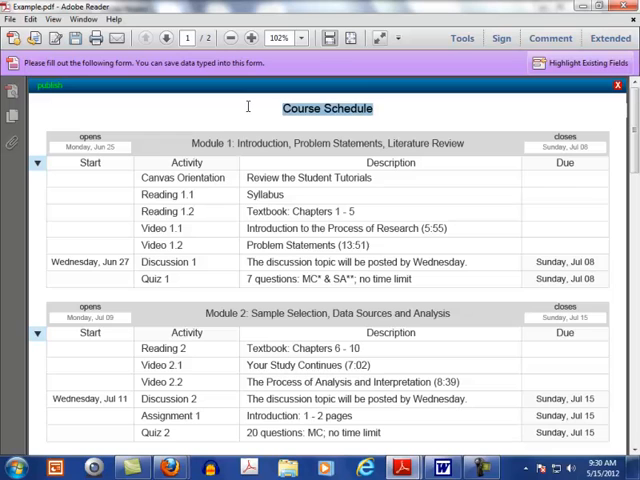
{"action": "type", "text": "Dr. Marsha Dover"}
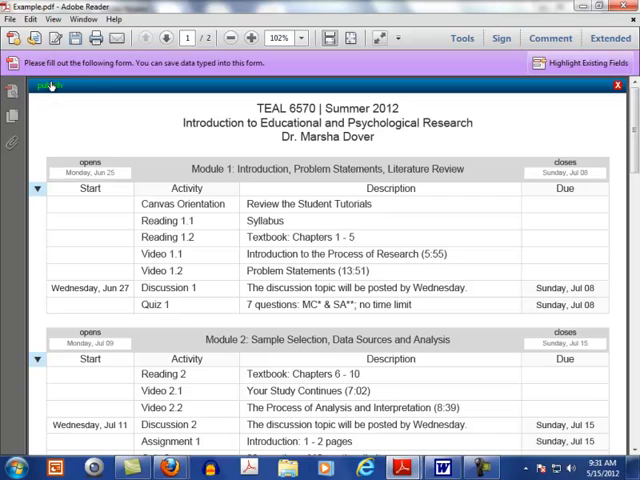
Publish the schedule, accept saving an editable copy TEAL6570_editable.pdf, and confirm the finished message.
{"action": "left_click", "coordinate": [52, 86]}
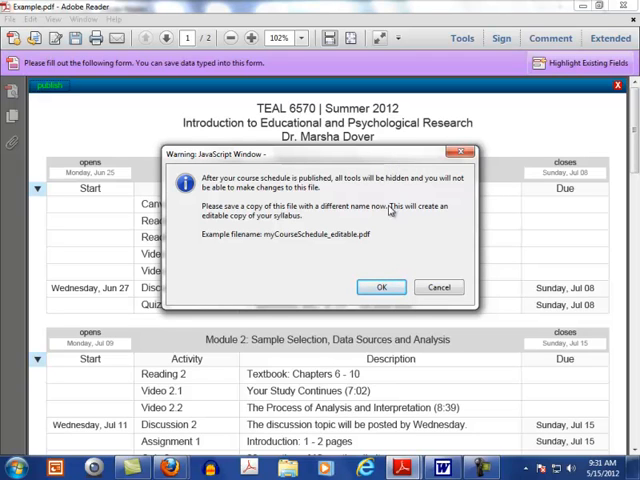
{"action": "left_click", "coordinate": [381, 287]}
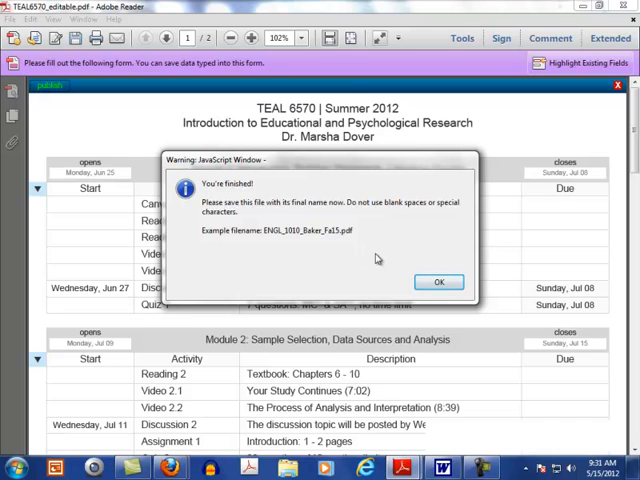
{"action": "left_click", "coordinate": [438, 281]}
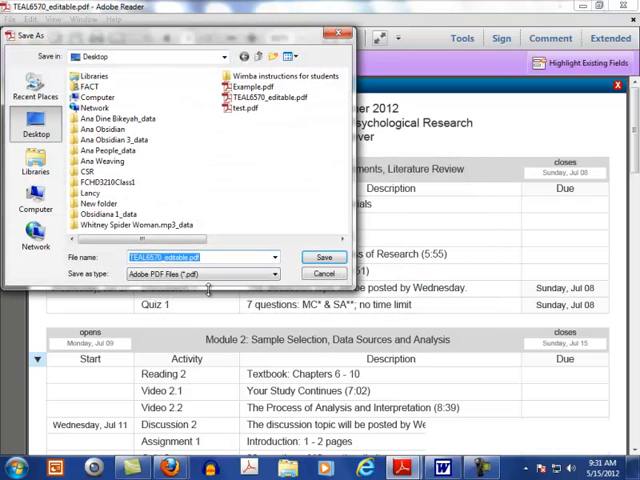